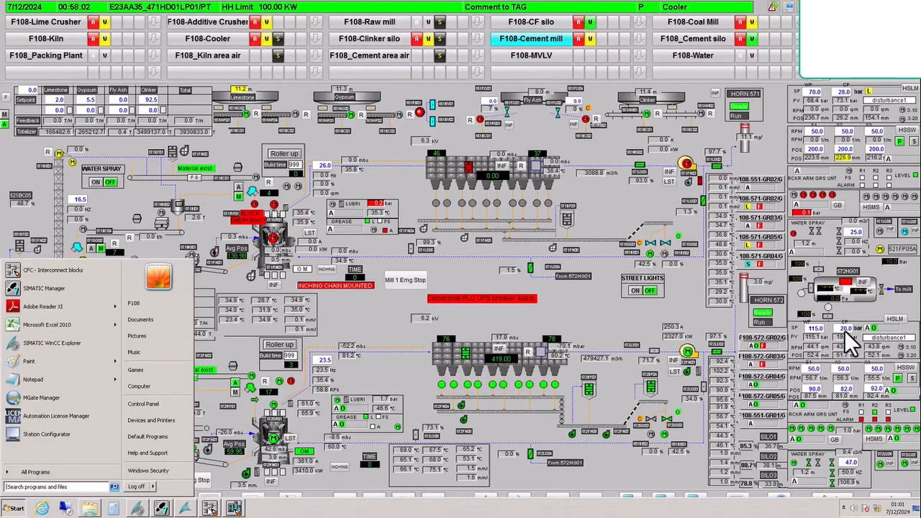
Step: Launch SIMATIC Manager and expand the F108 plant hierarchy with its E21 and E22 areas
{"action": "left_click", "coordinate": [44, 288]}
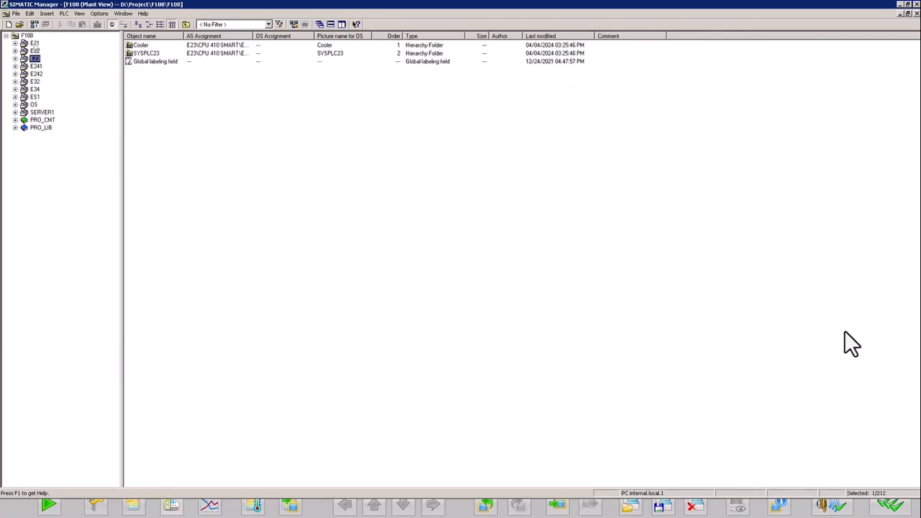
{"action": "left_click", "coordinate": [15, 49]}
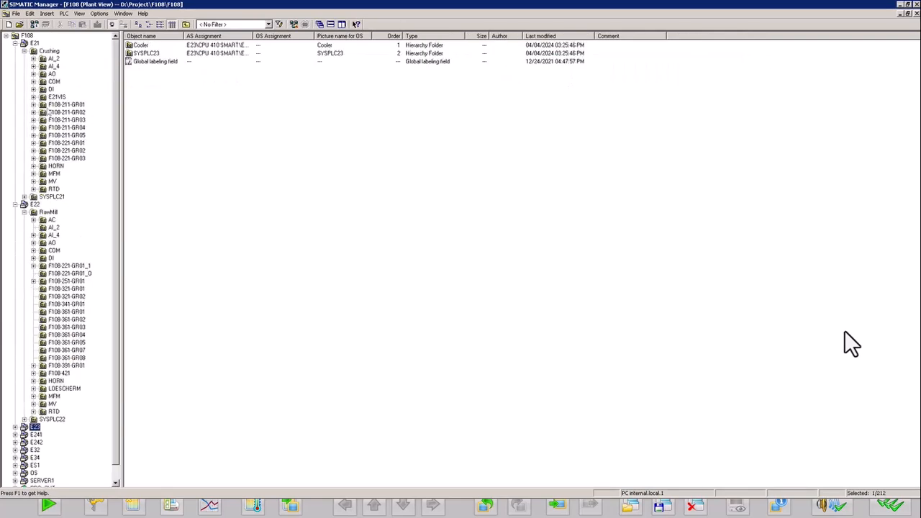
Step: Open the belt conveyor CFC chart from the Plant View hierarchy in the CFC editor
{"action": "left_click", "coordinate": [69, 112]}
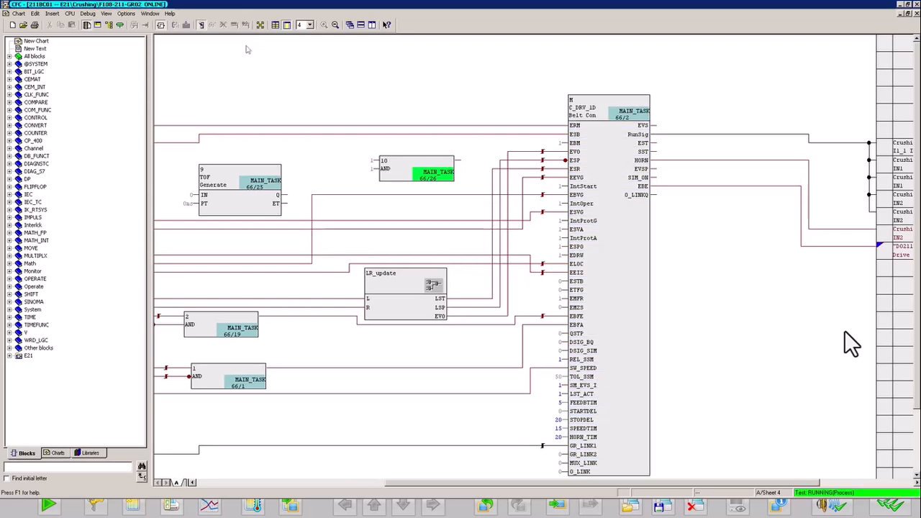
{"action": "left_click", "coordinate": [593, 108]}
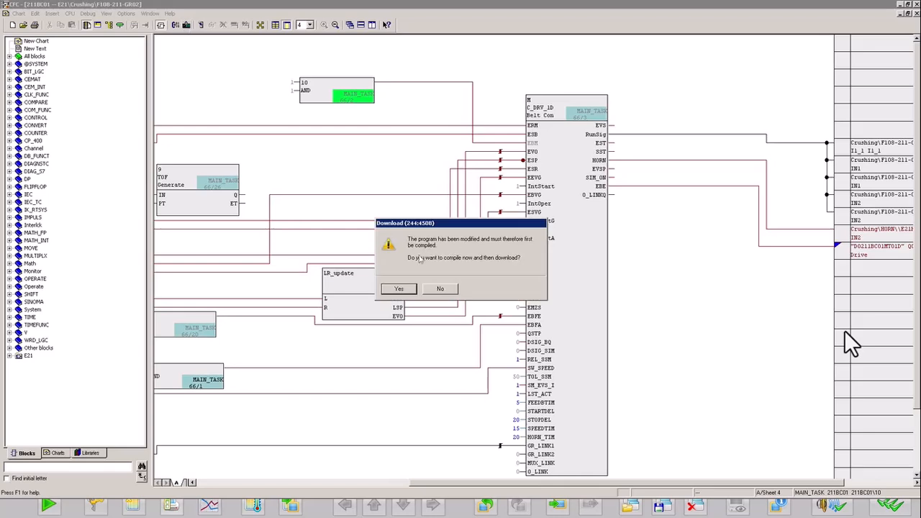
{"action": "mouse_move", "coordinate": [440, 266]}
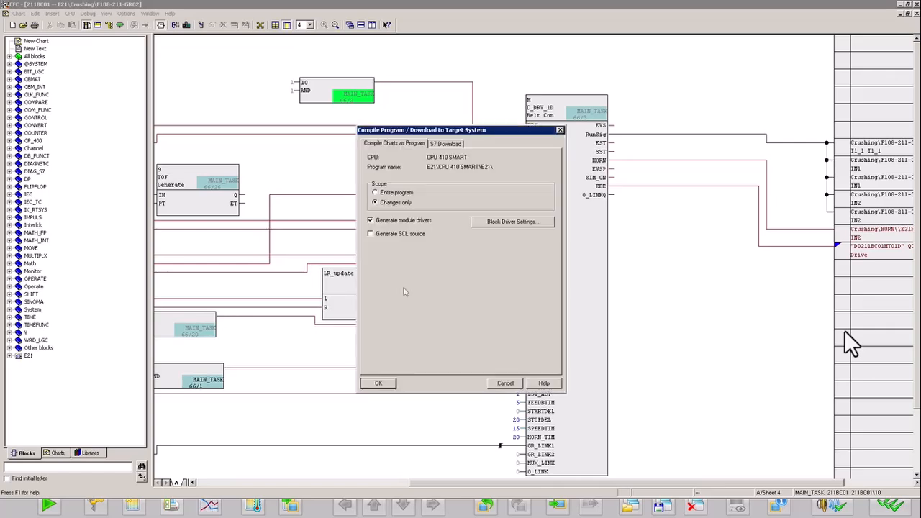
{"action": "mouse_move", "coordinate": [377, 167]}
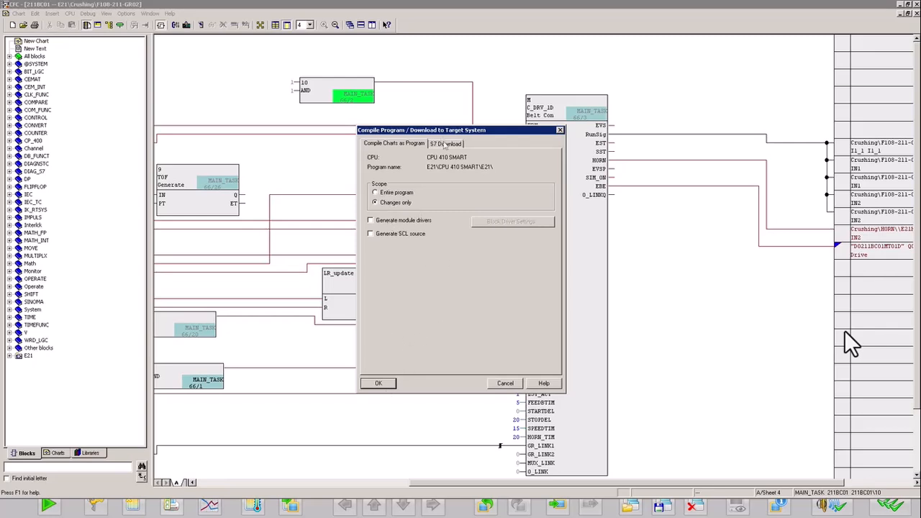
Step: Compile and download with scope 'Changes only', module drivers off, S7 download mode 'Changes only'
{"action": "left_click", "coordinate": [443, 144]}
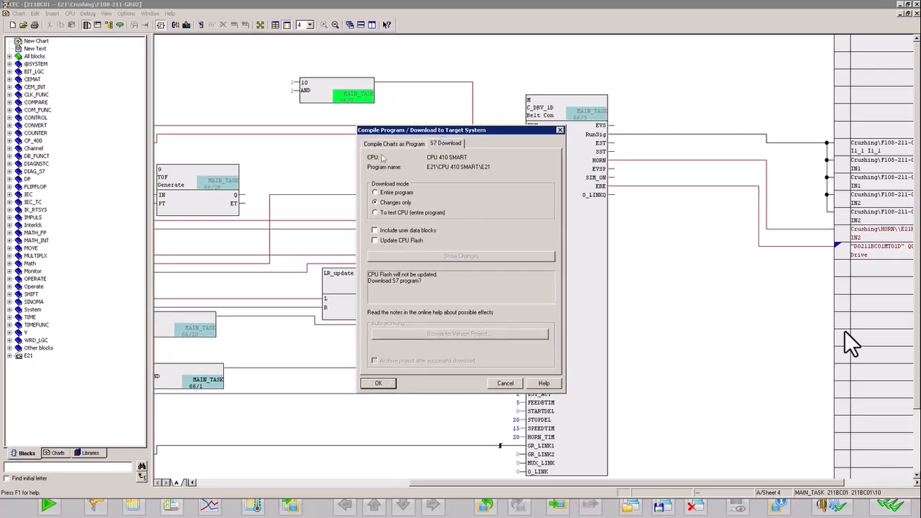
{"action": "left_click", "coordinate": [394, 144]}
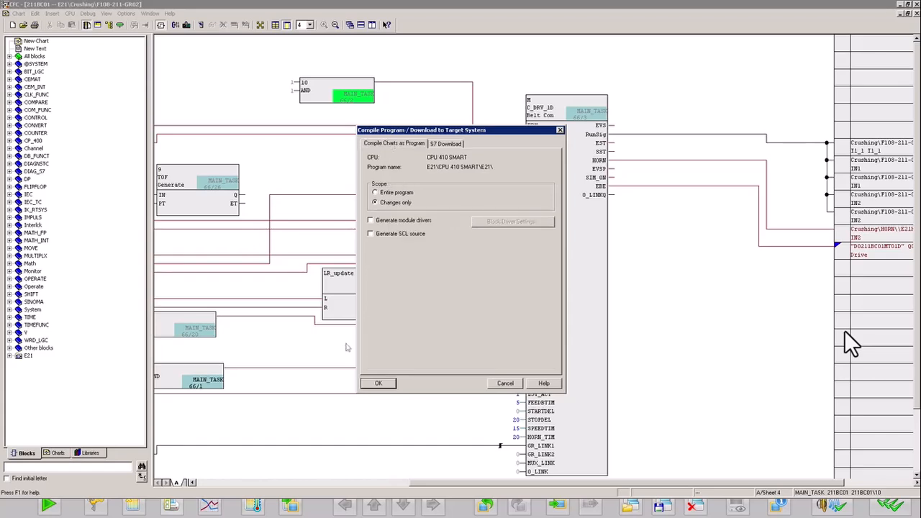
{"action": "left_click", "coordinate": [379, 383]}
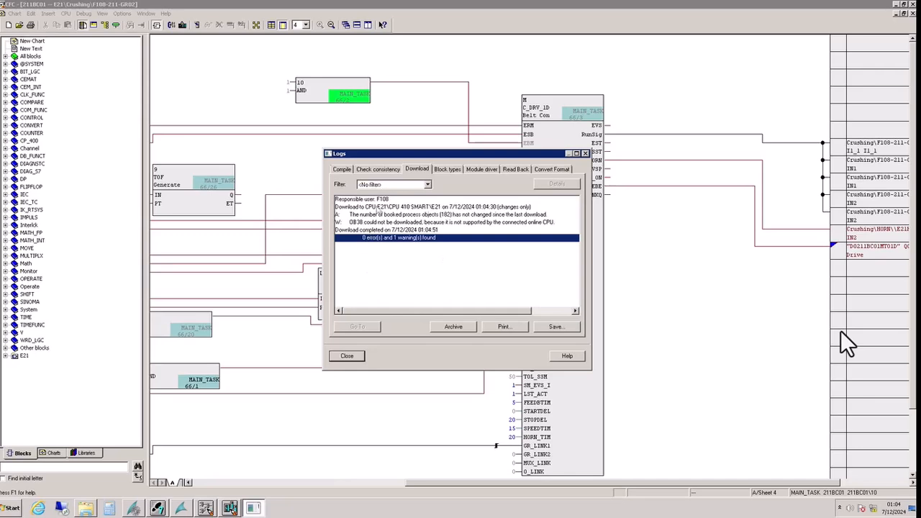
Step: Close the download log and return to the chart in test mode with live block values
{"action": "left_click", "coordinate": [347, 356]}
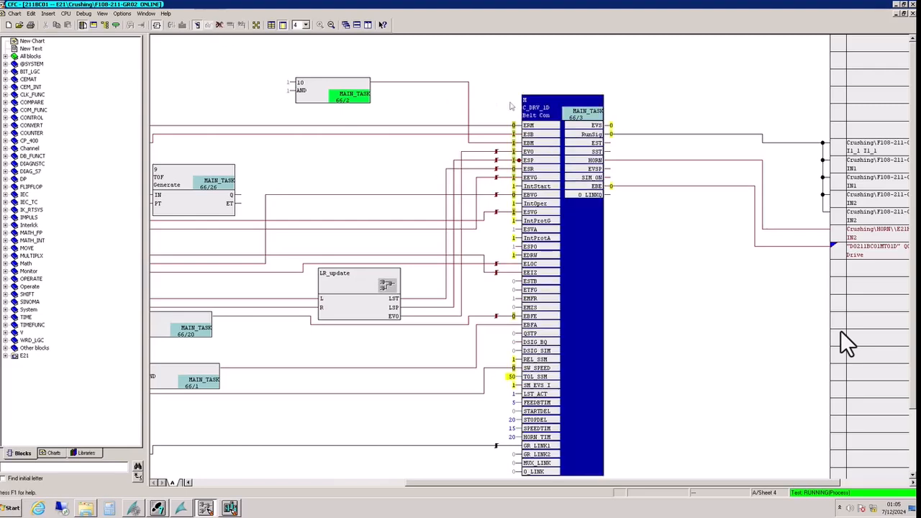
{"action": "mouse_move", "coordinate": [599, 218]}
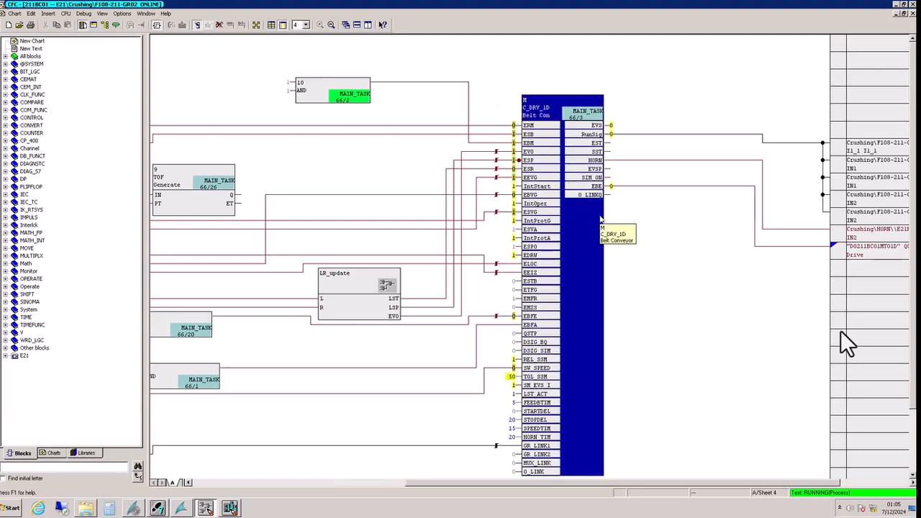